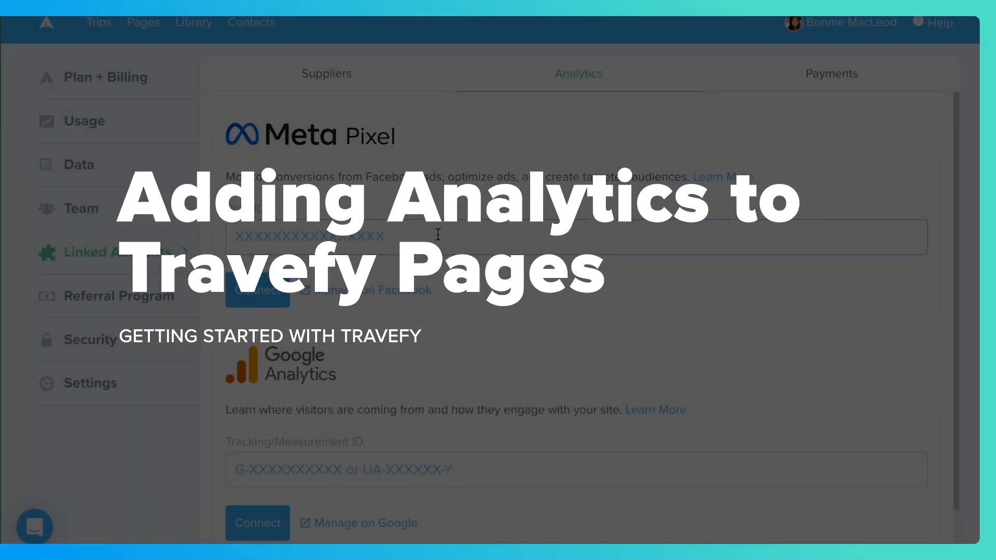
Scroll the Pages list to reach the Bon Voyage Travels Home page.
{"action": "scroll", "scroll_direction": "down", "scroll_amount": 3}
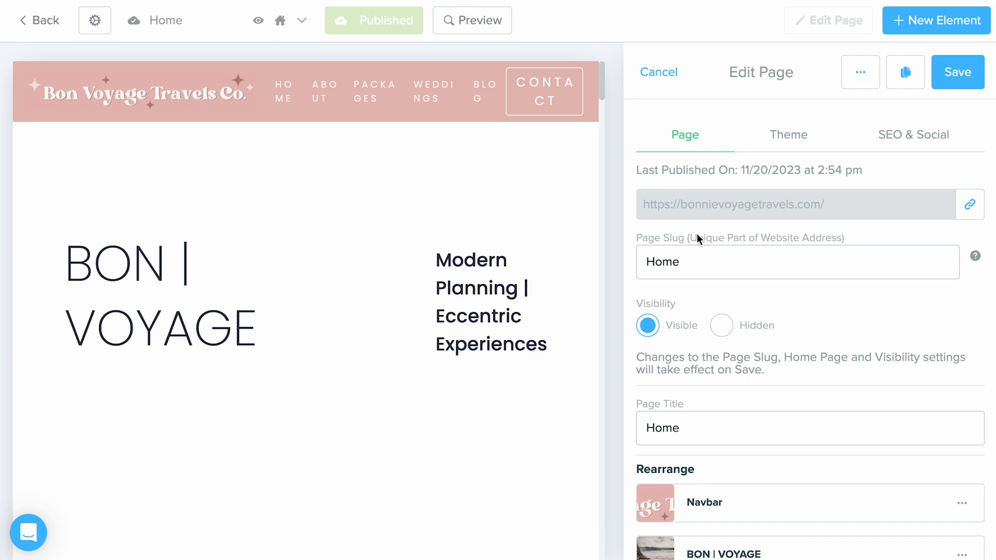
{"action": "mouse_move", "coordinate": [714, 244]}
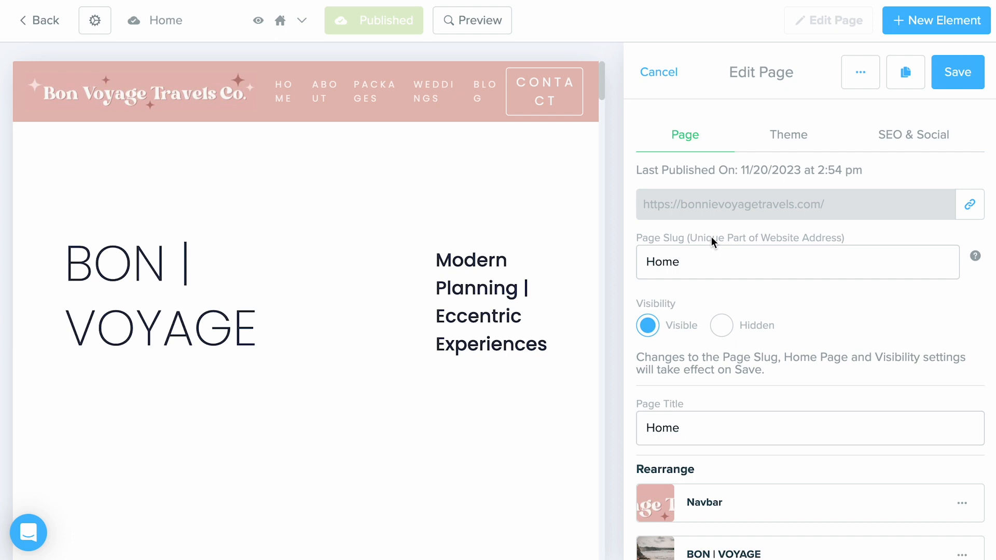
{"action": "mouse_move", "coordinate": [651, 243]}
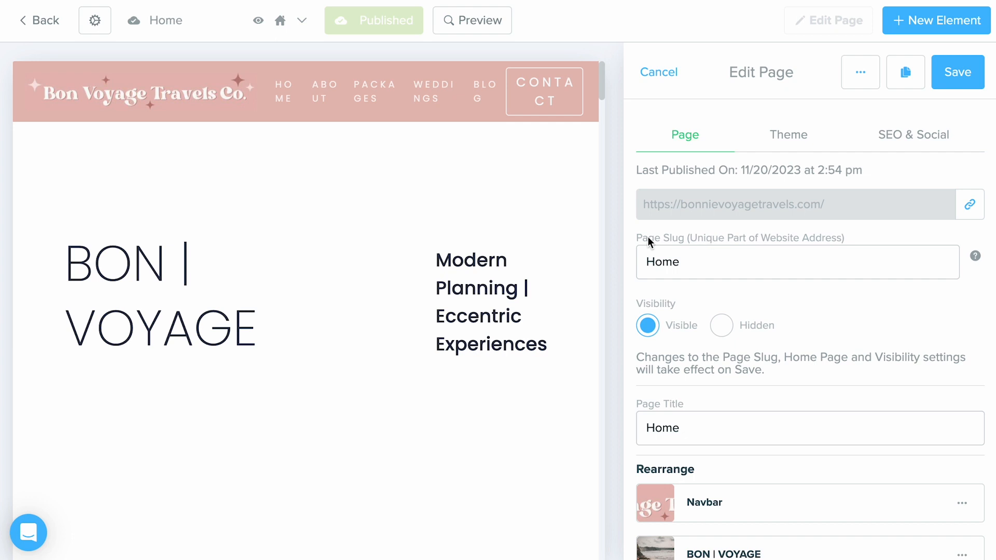
{"action": "mouse_move", "coordinate": [118, 57]}
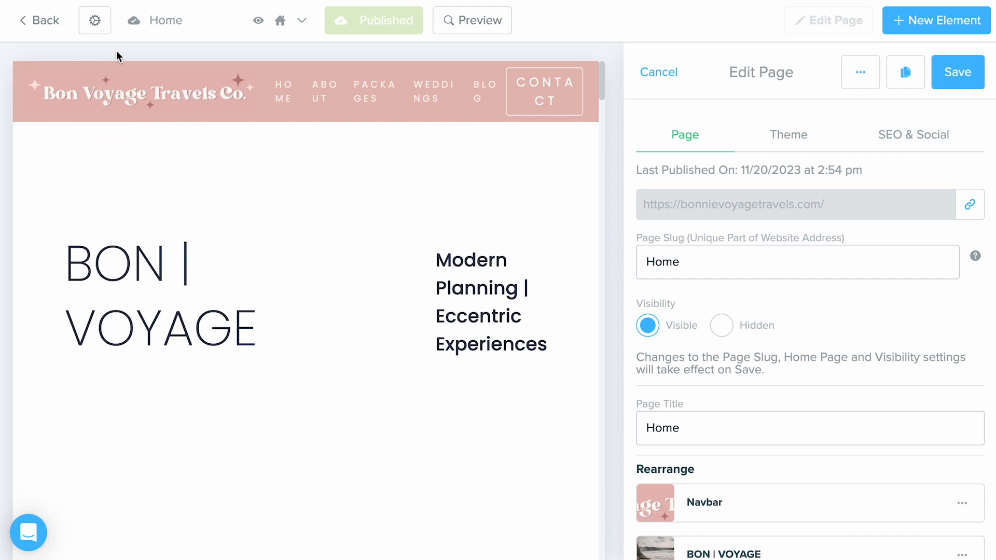
Show Global Settings for the site, with custom domain bonnievoyagetravels.com.
{"action": "left_click", "coordinate": [95, 20]}
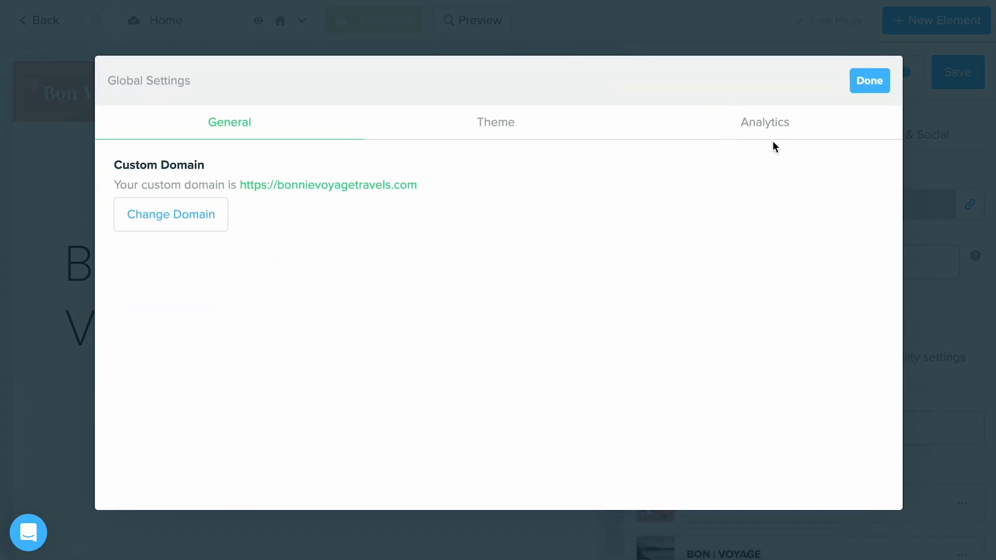
Go from the Analytics settings to Manage Website Analytics under Linked Accounts.
{"action": "left_click", "coordinate": [765, 122]}
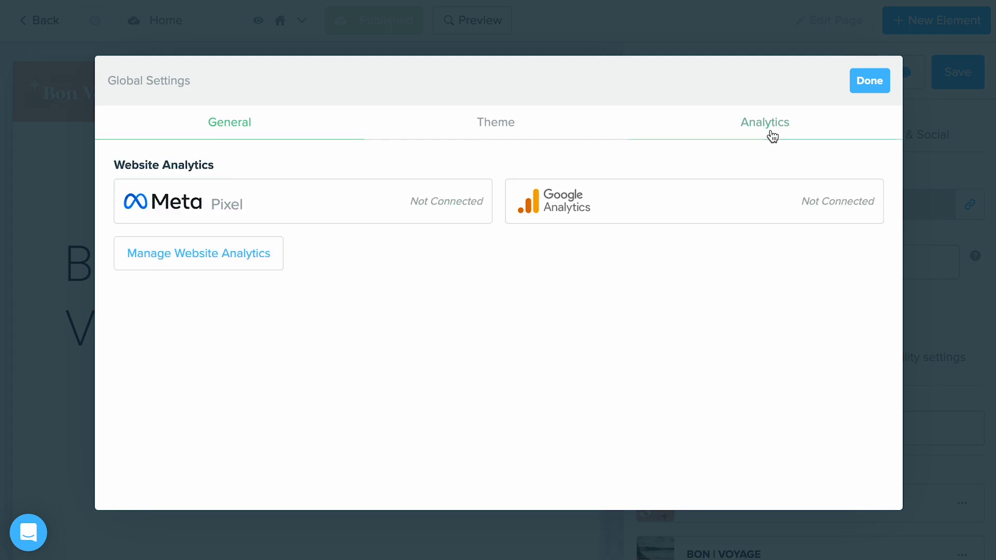
{"action": "left_click", "coordinate": [765, 122]}
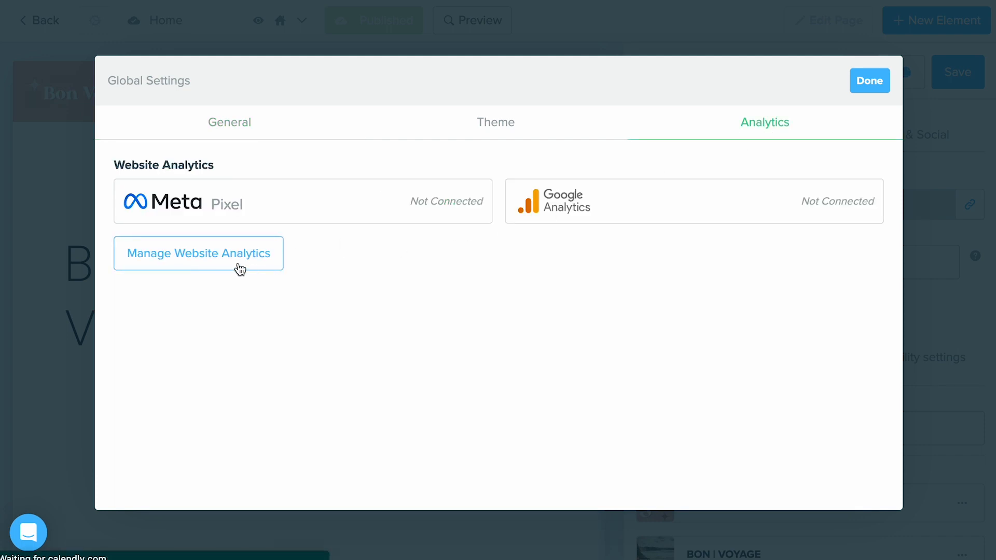
{"action": "left_click", "coordinate": [198, 253]}
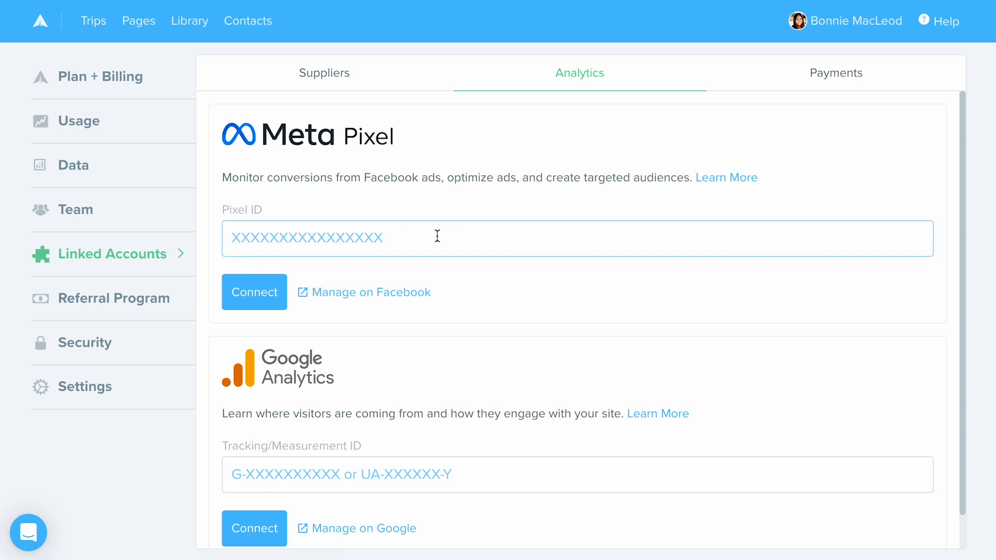
Bring Meta Pixel and Google Analytics sections into view and focus the Google Analytics Measurement ID field.
{"action": "scroll", "scroll_direction": "down", "scroll_amount": 3}
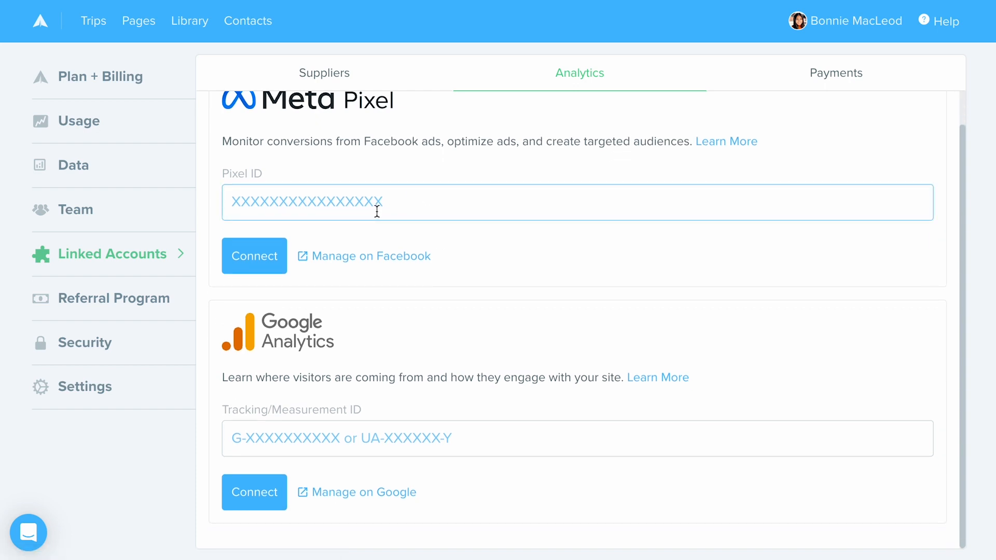
{"action": "left_click", "coordinate": [576, 437]}
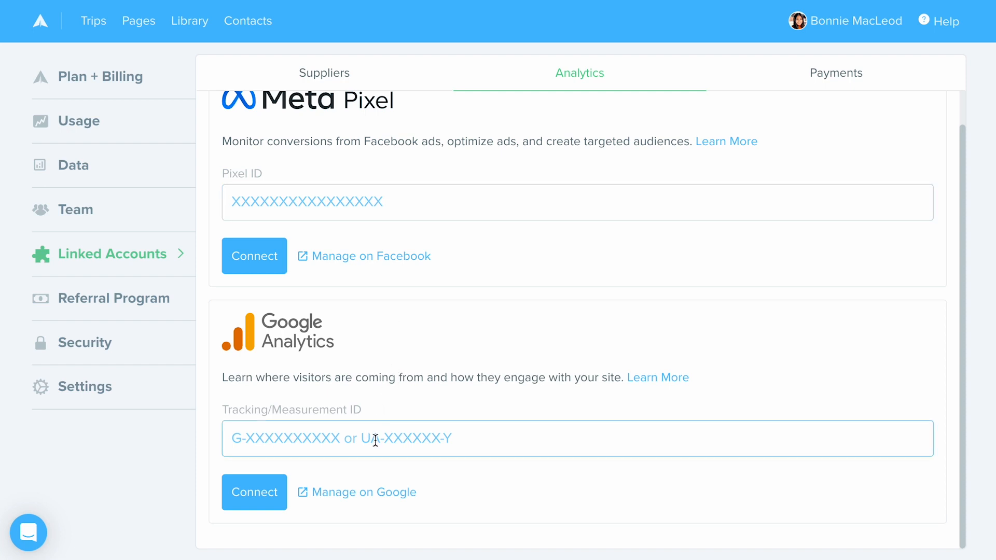